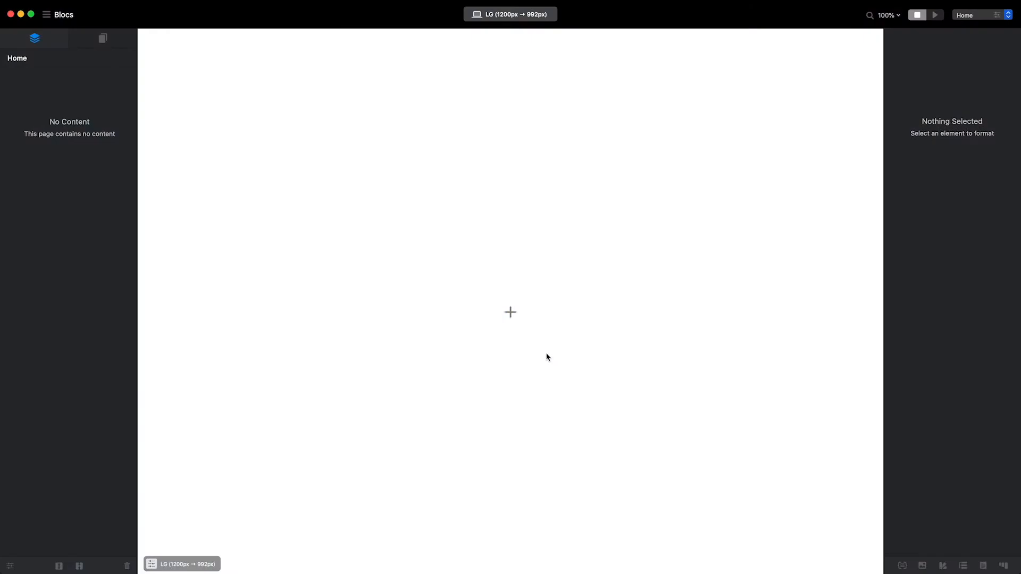
Add the Feature 3 Column Article bloc from the bloc library to the empty Home page.
left_click(510, 312)
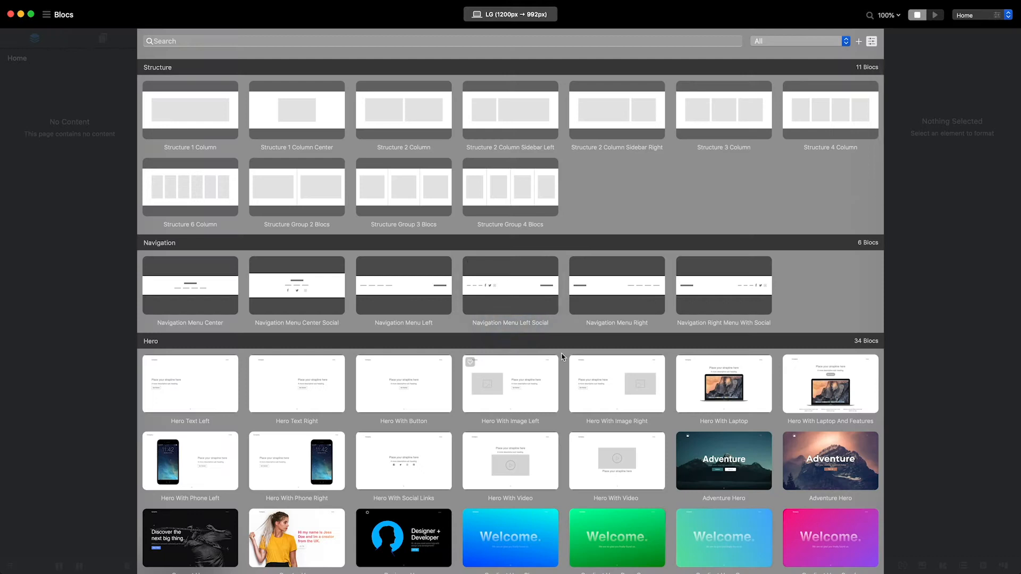
scroll("down", 3)
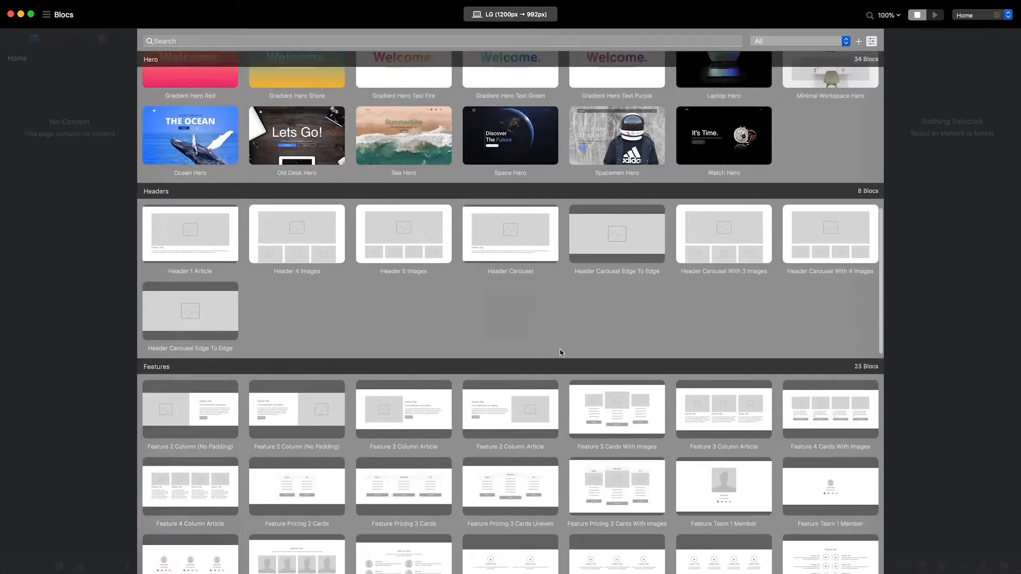
double_click(617, 409)
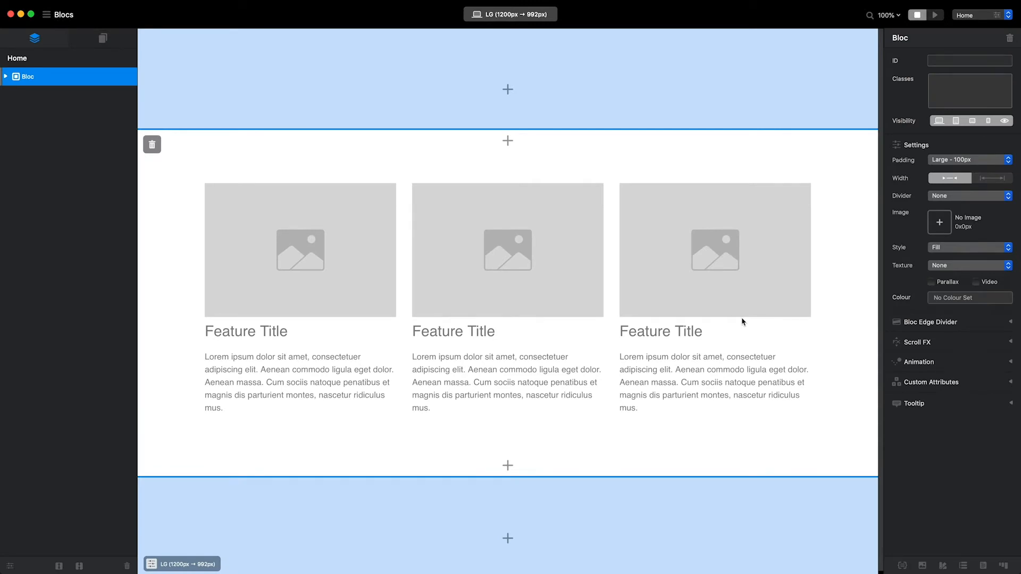
Bring up the bric catalogue below the middle column's paragraph and browse to the Call to section.
left_click(506, 382)
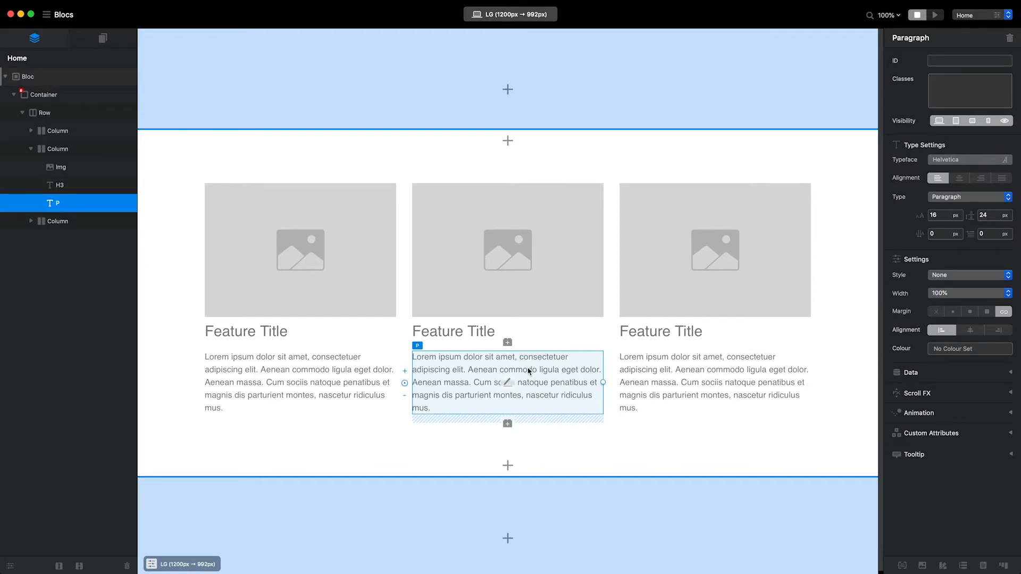
left_click(507, 425)
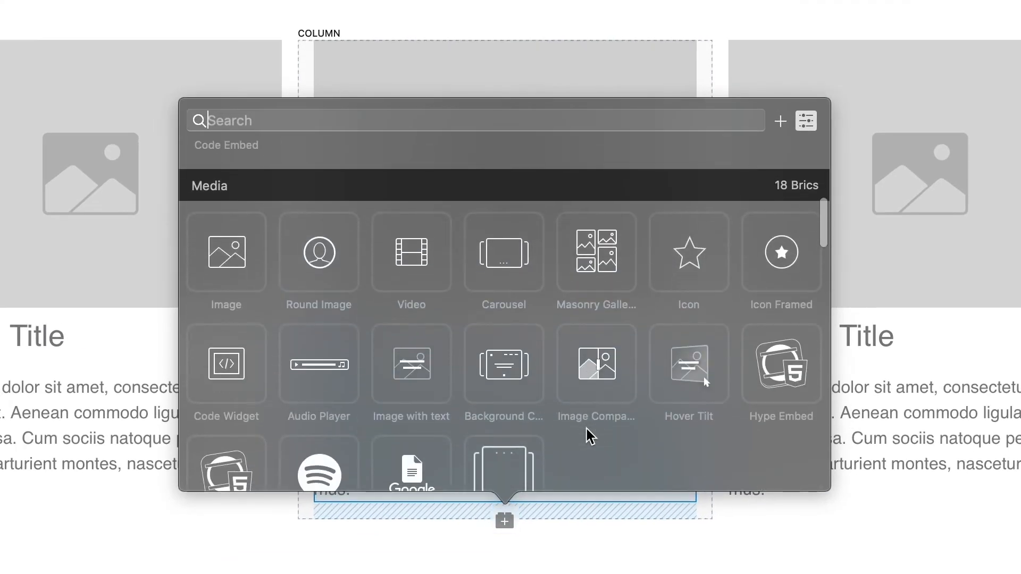
scroll("down", 3)
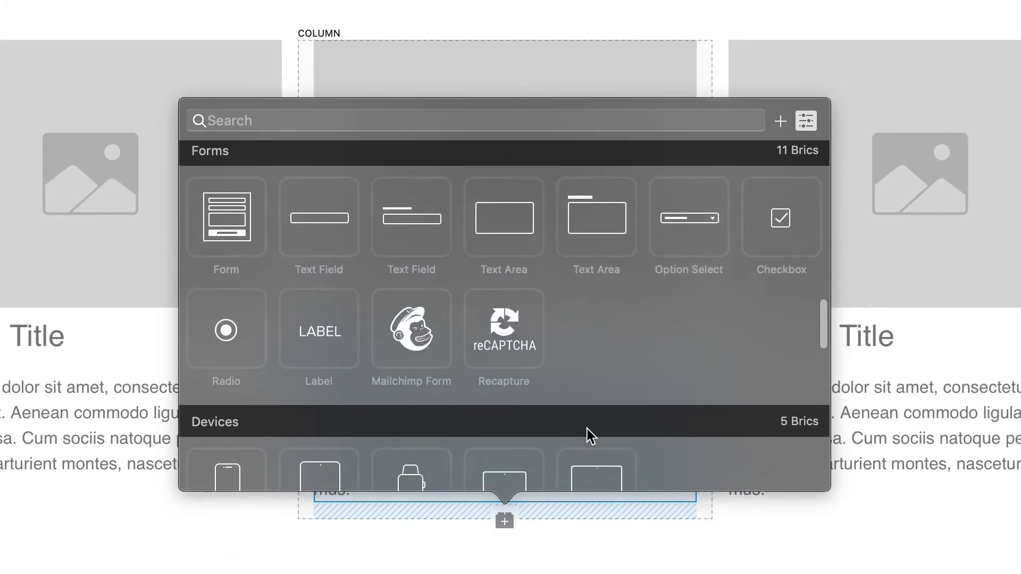
scroll("down", 3)
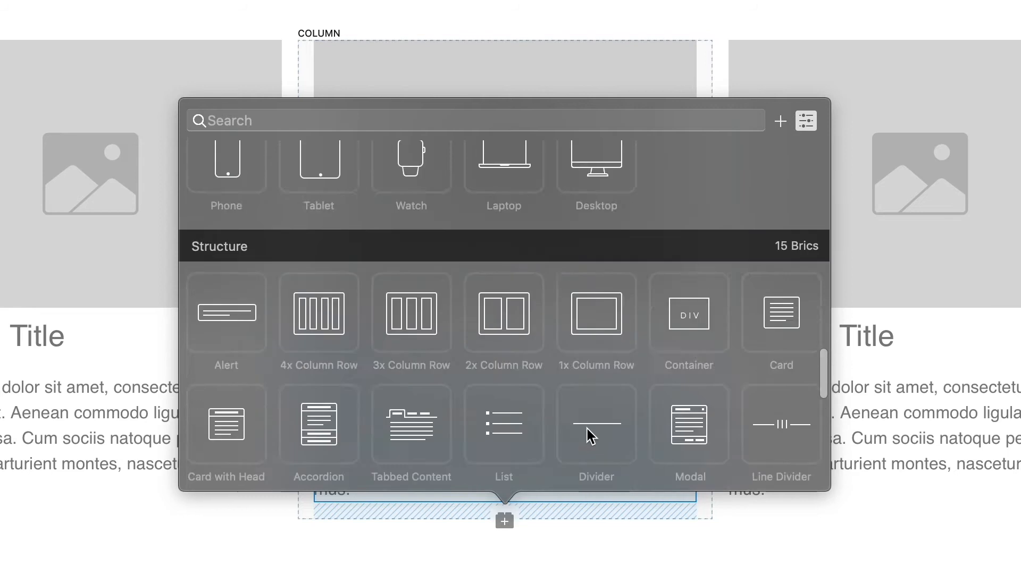
scroll("down", 3)
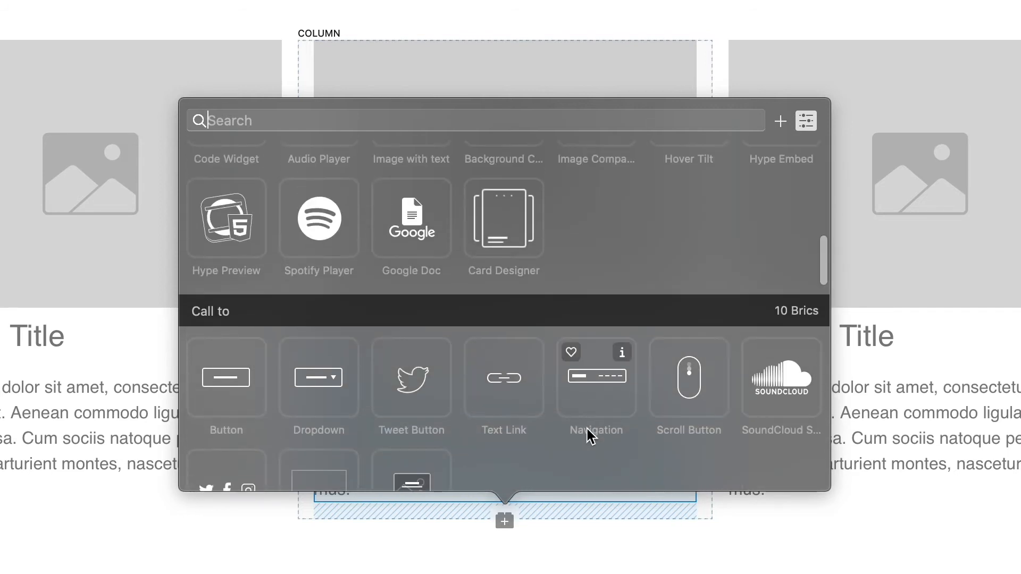
Insert a Button bric under the middle column and review its settings in the sidebar.
left_click(226, 378)
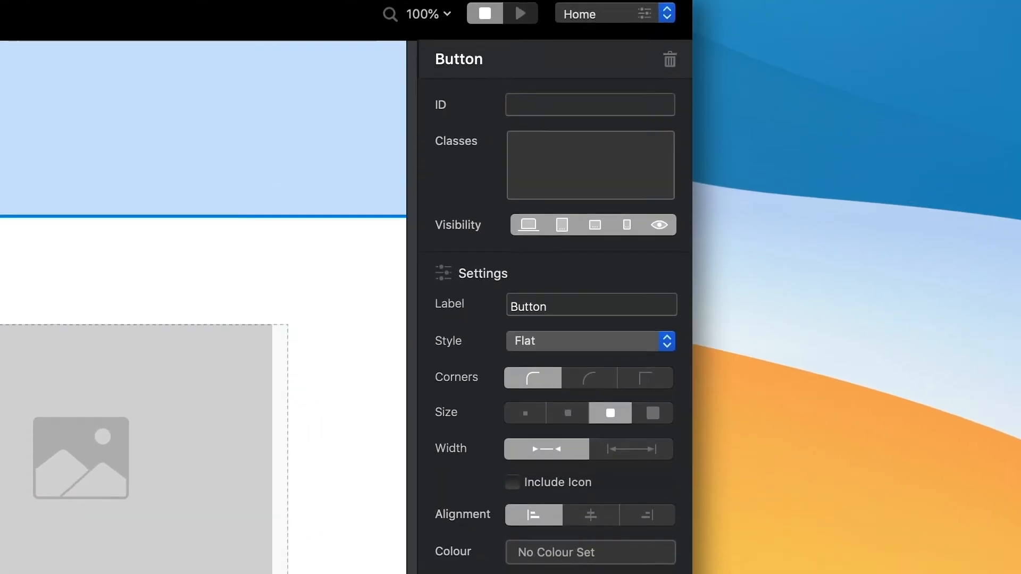
scroll("down", 3)
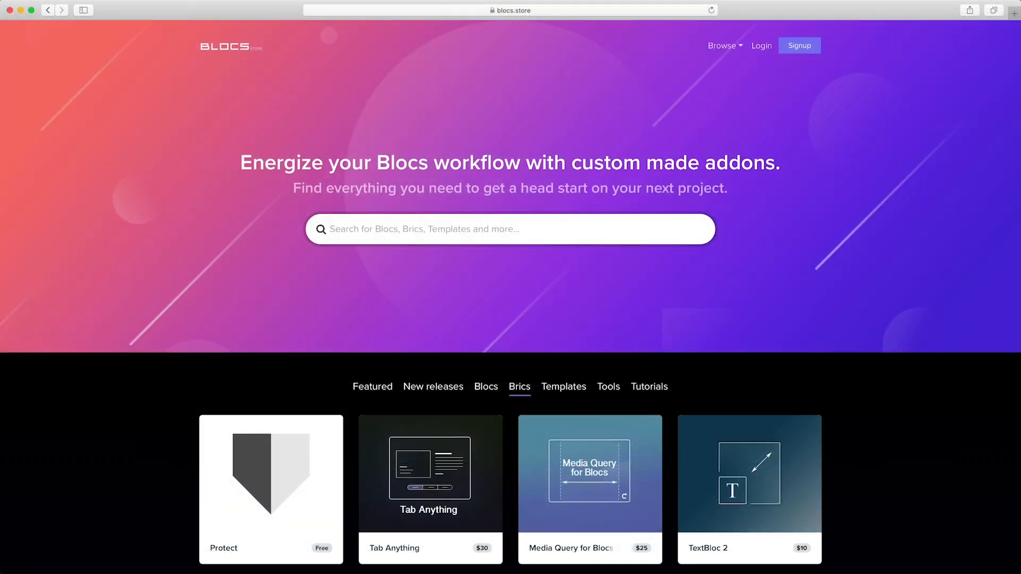
Scroll through the Blocs Store bric listings to Star Rating, Swiper and Spotify Player.
scroll("down", 3)
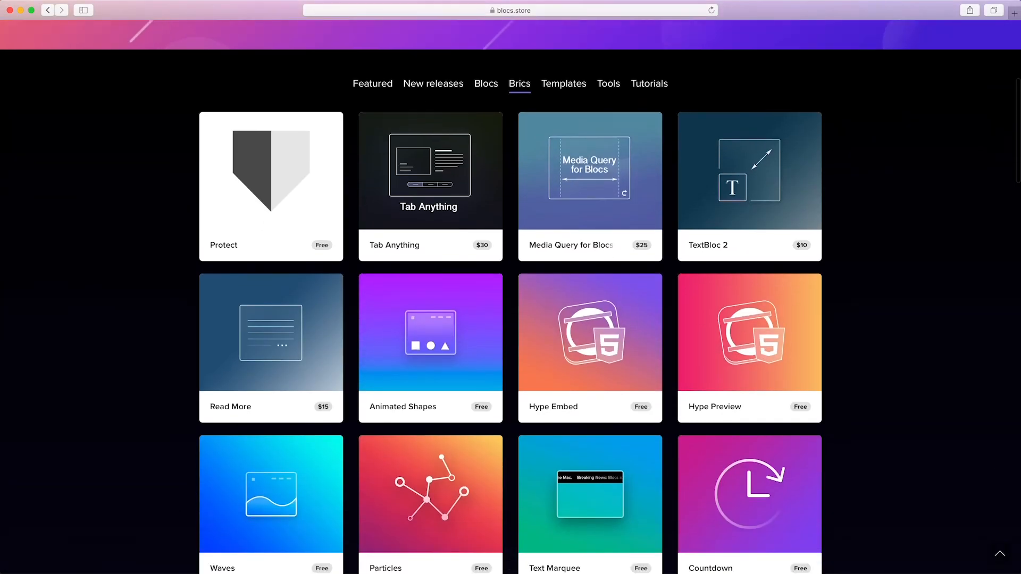
scroll("down", 3)
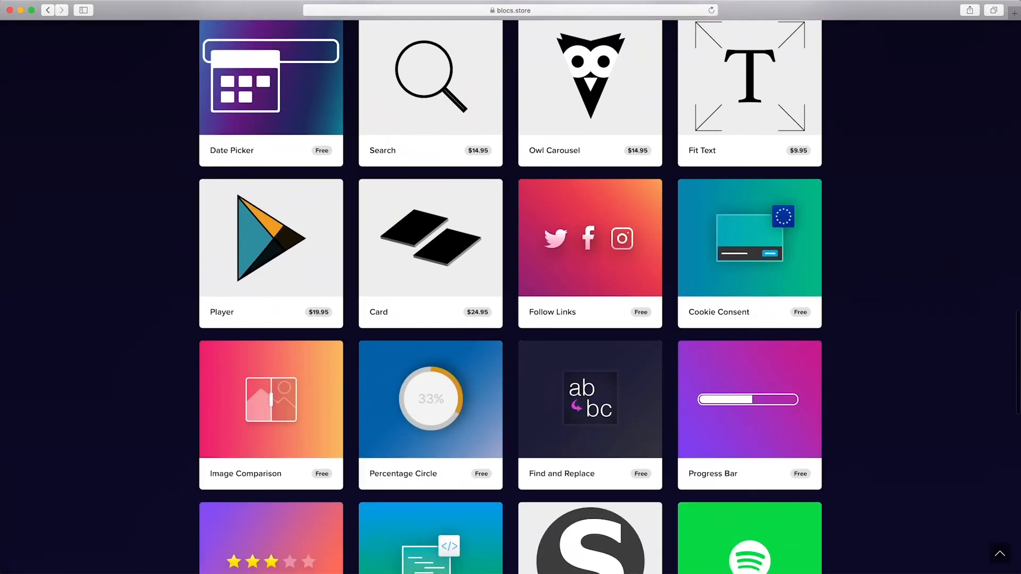
scroll("down", 3)
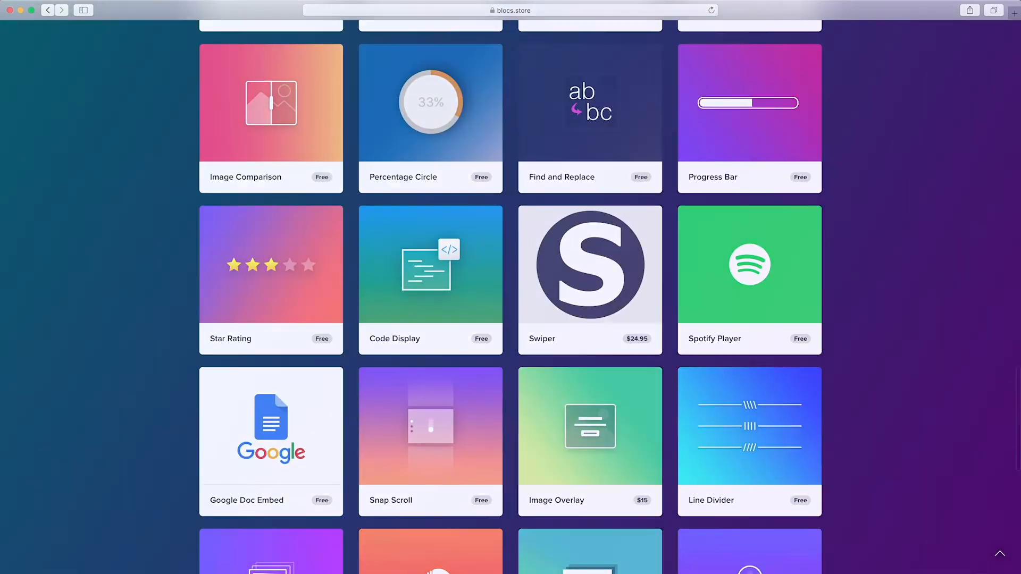